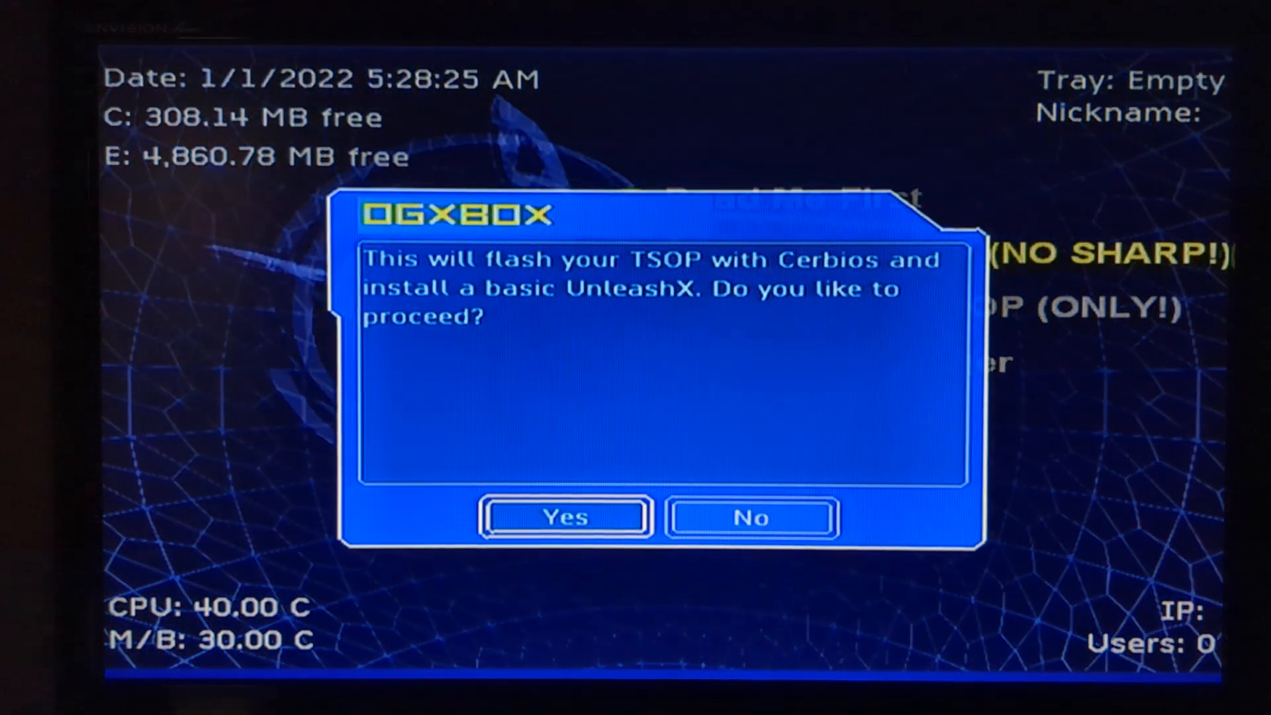
Confirm Yes to flash the TSOP (No Sharp) with Cerbios and install UnleashX.
click(564, 517)
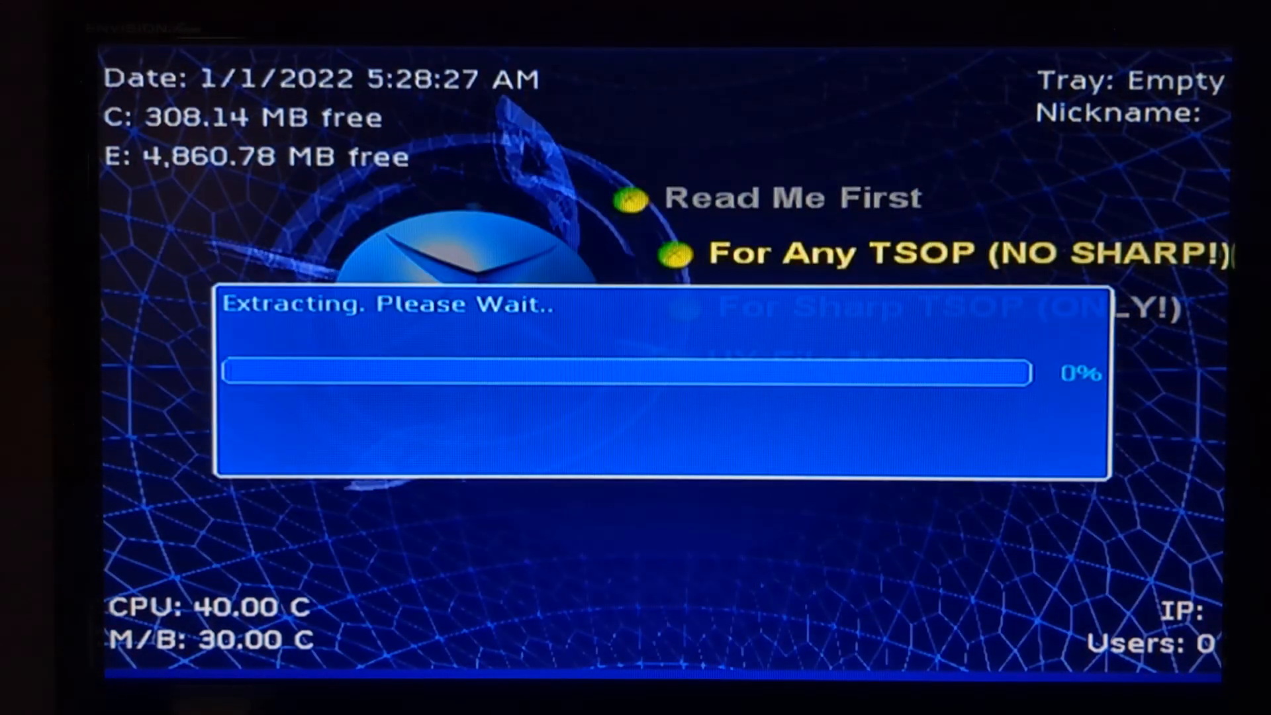